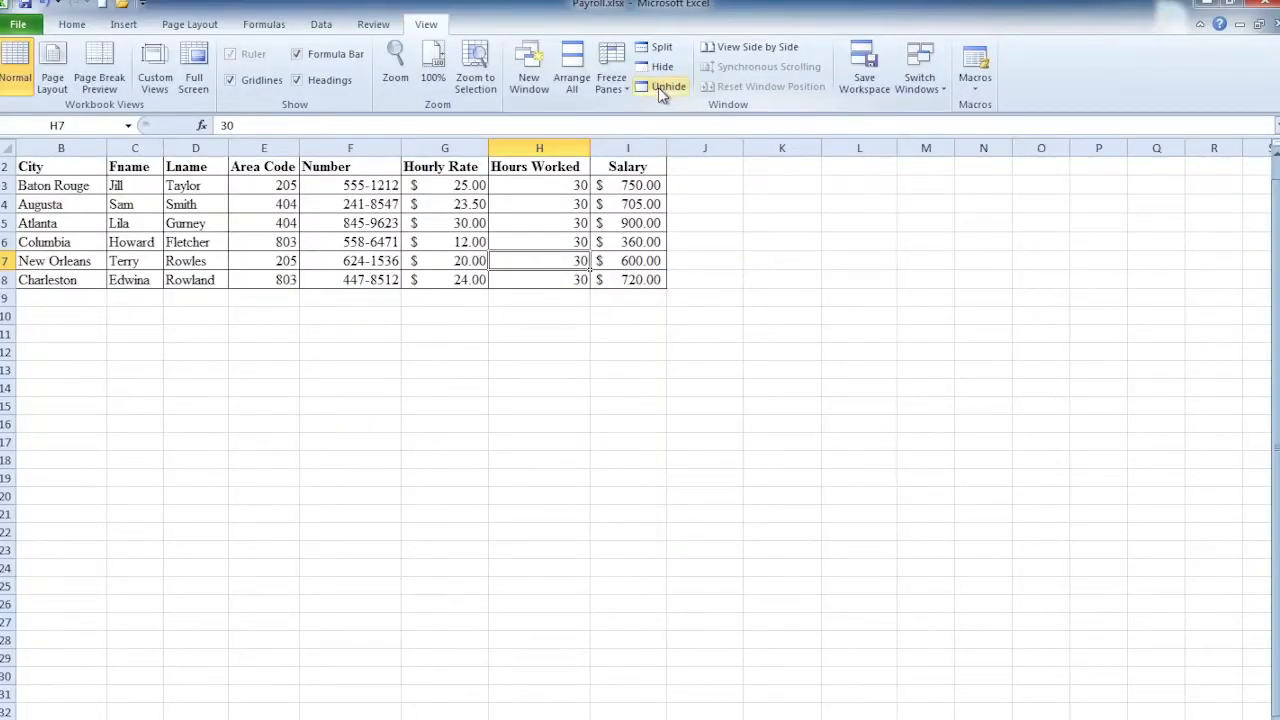
pyautogui.moveTo(668, 86)
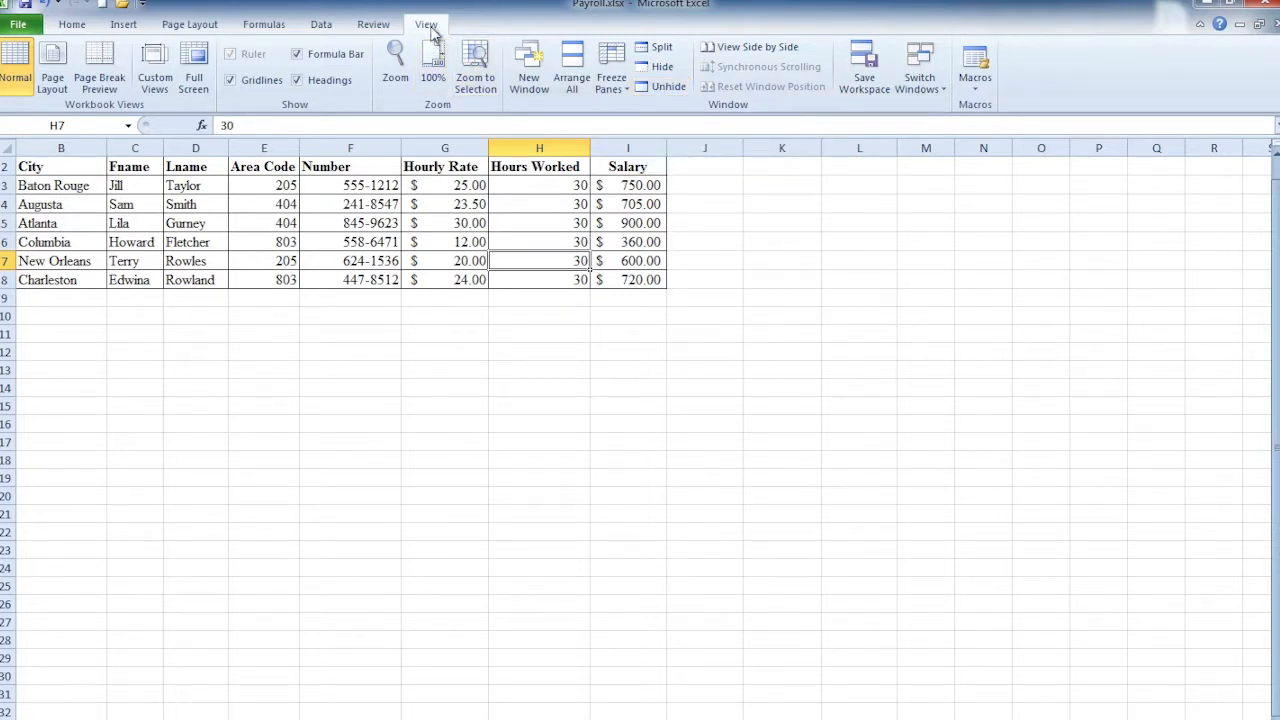
pyautogui.moveTo(667, 86)
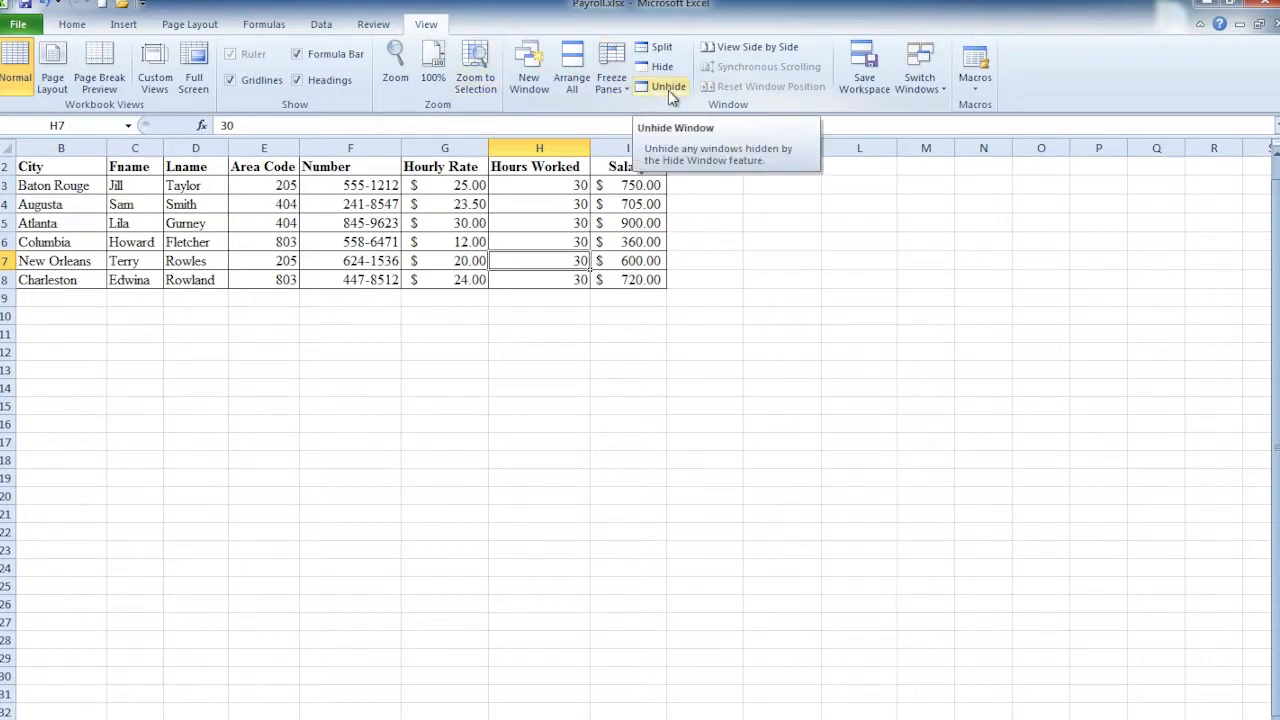
# - Unhide the Shipping.xlsx:1 workbook from the View tab's Unhide list
pyautogui.click(667, 86)
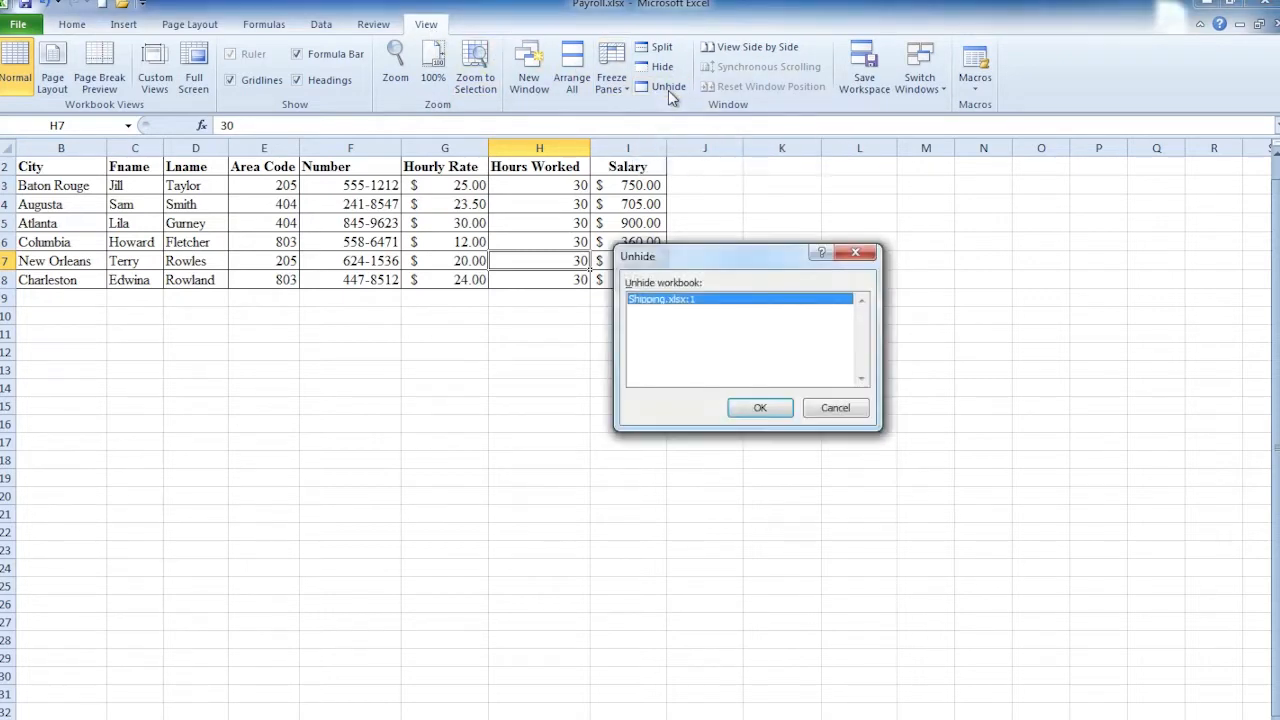
pyautogui.moveTo(740, 367)
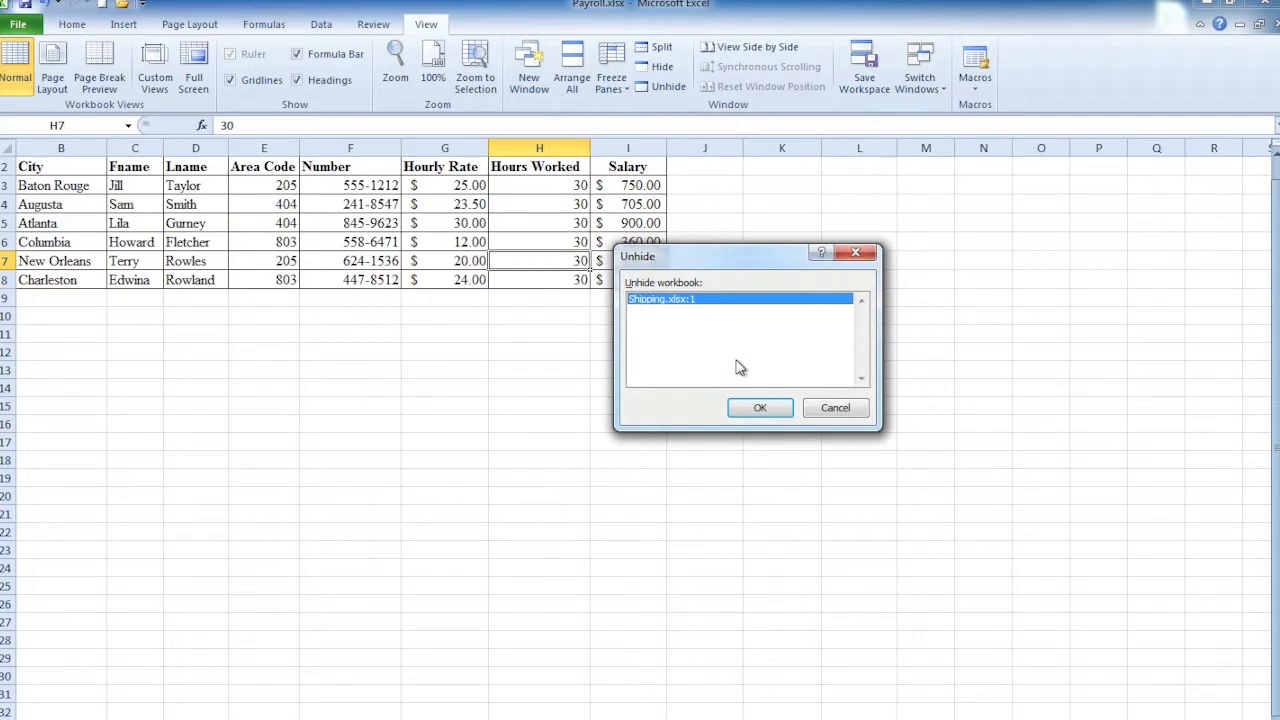
pyautogui.moveTo(772, 291)
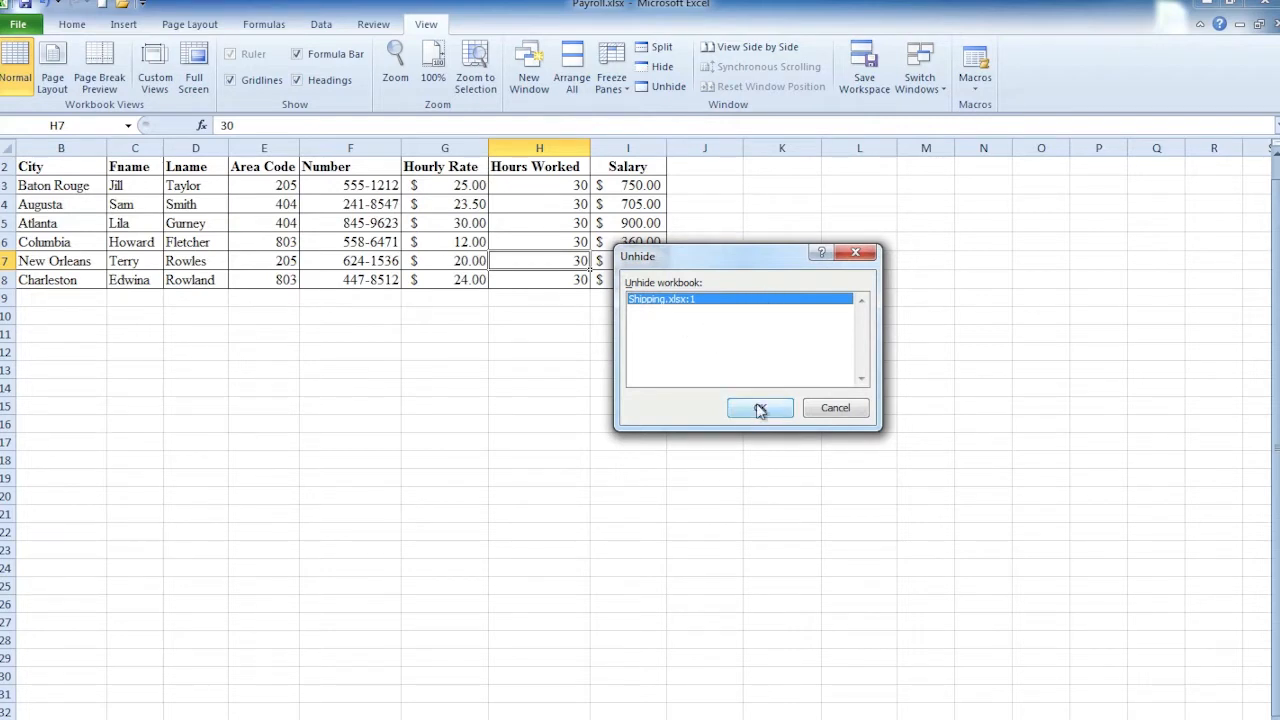
pyautogui.click(760, 407)
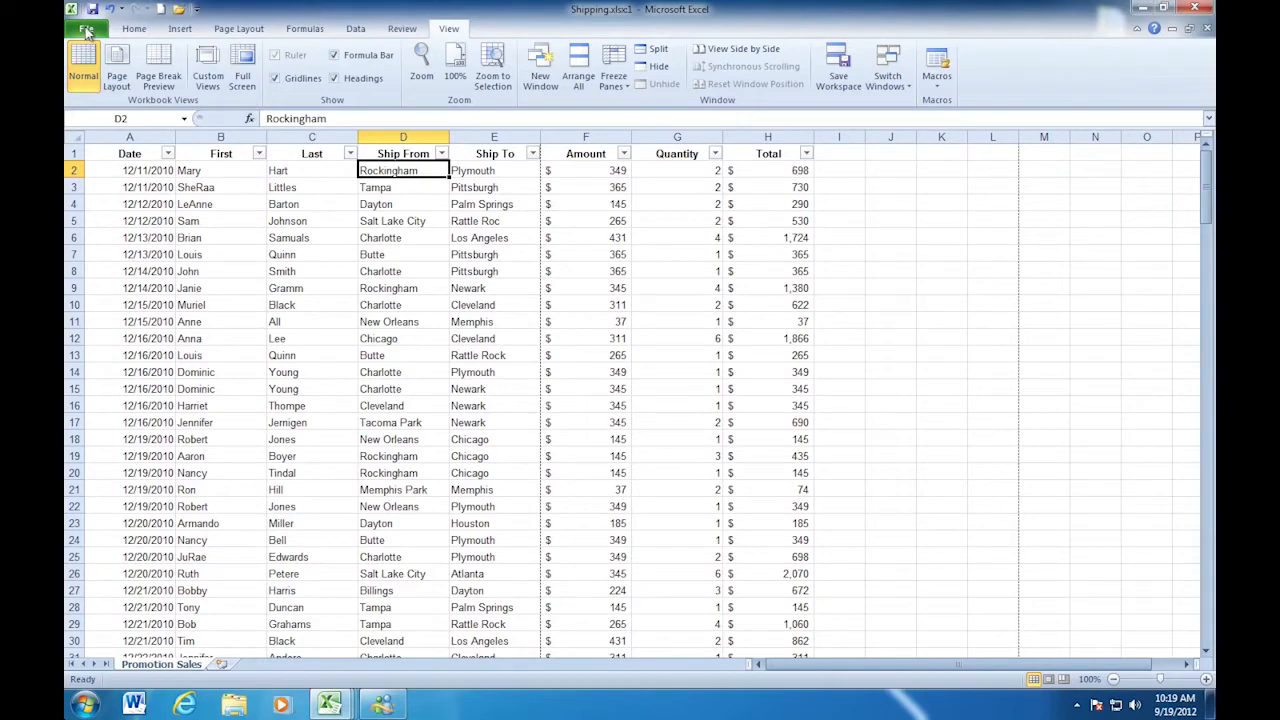
# - Open the Excel Options dialog from the File menu
pyautogui.click(87, 28)
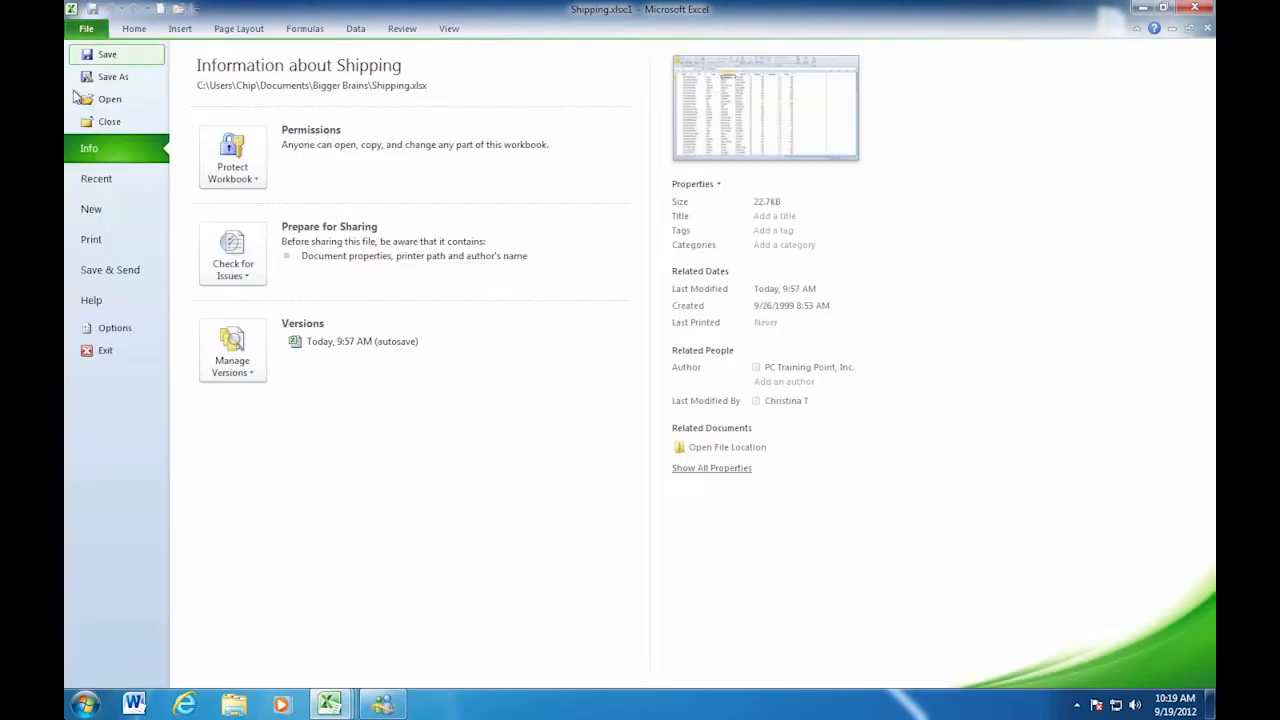
pyautogui.moveTo(115, 328)
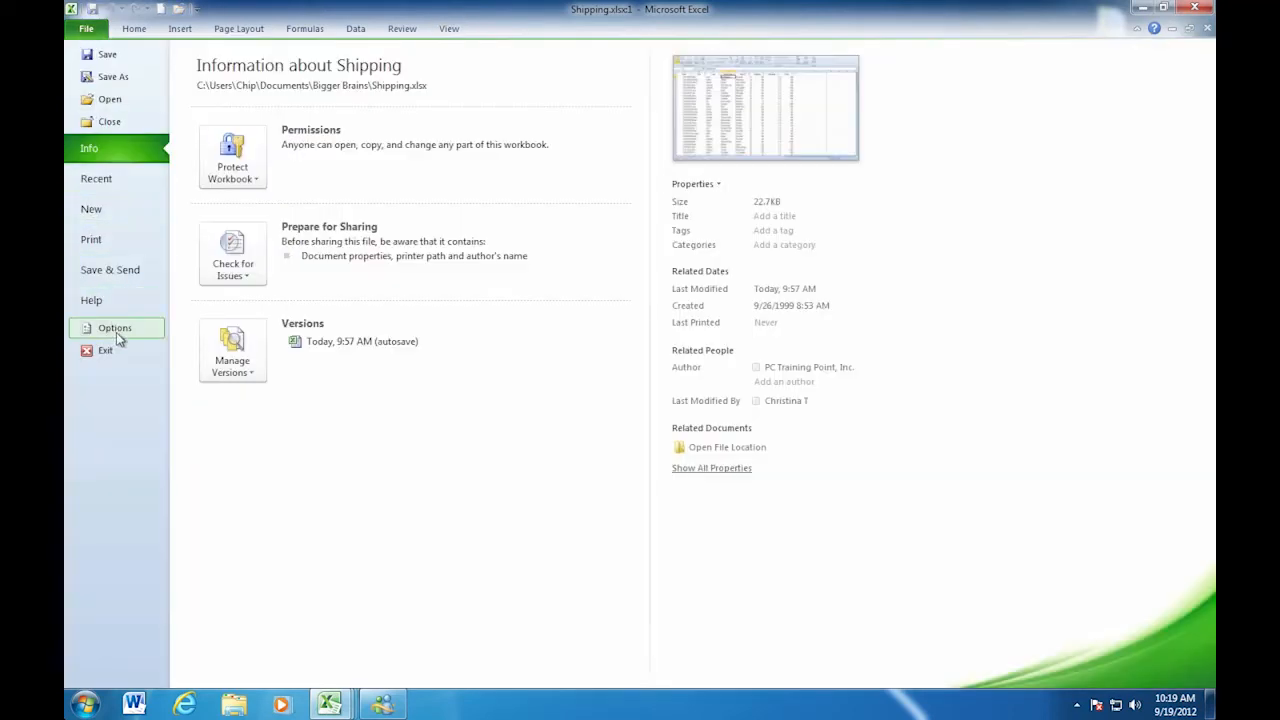
pyautogui.click(114, 328)
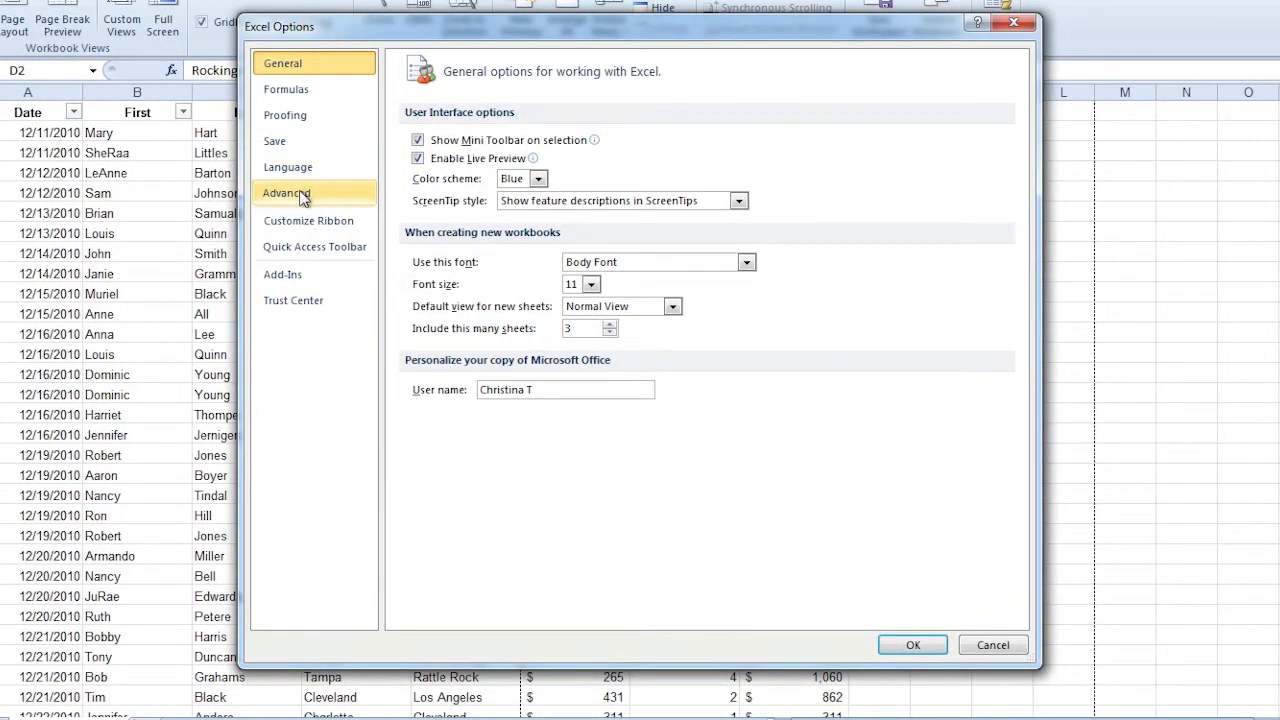
# - Show the Advanced category and scroll down to the workbook and worksheet display options
pyautogui.click(287, 192)
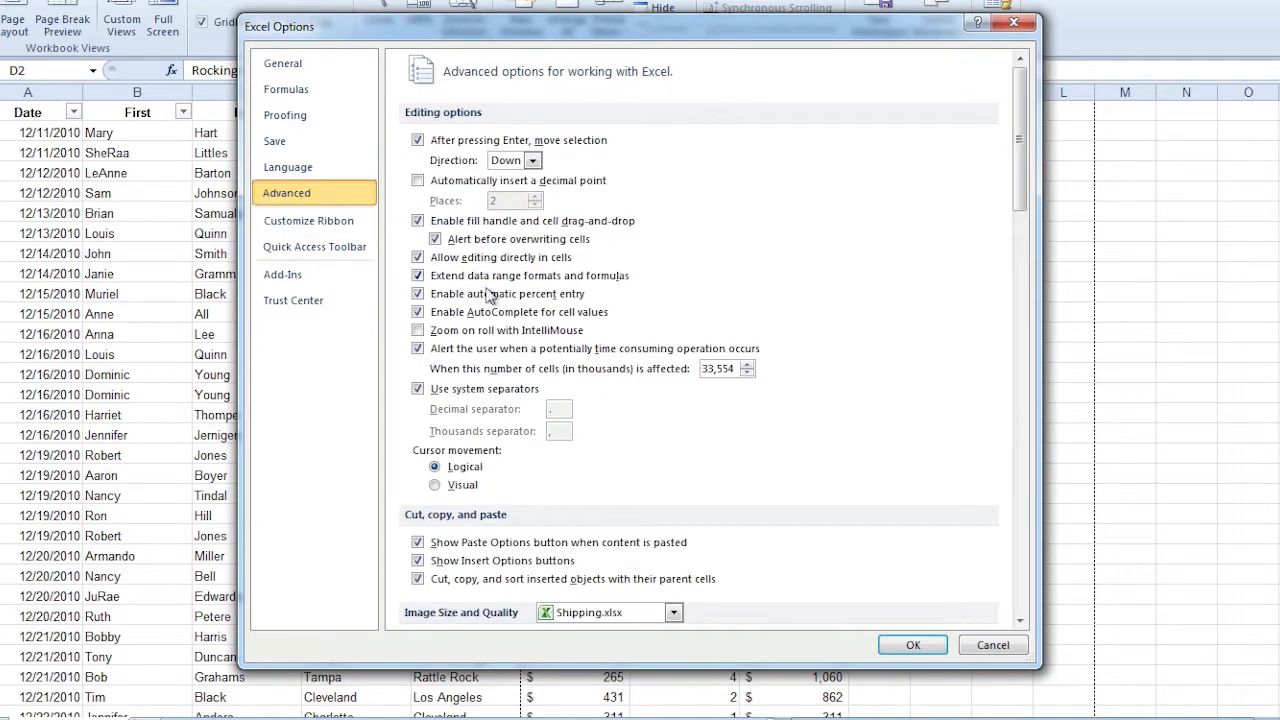
pyautogui.scroll(-3)
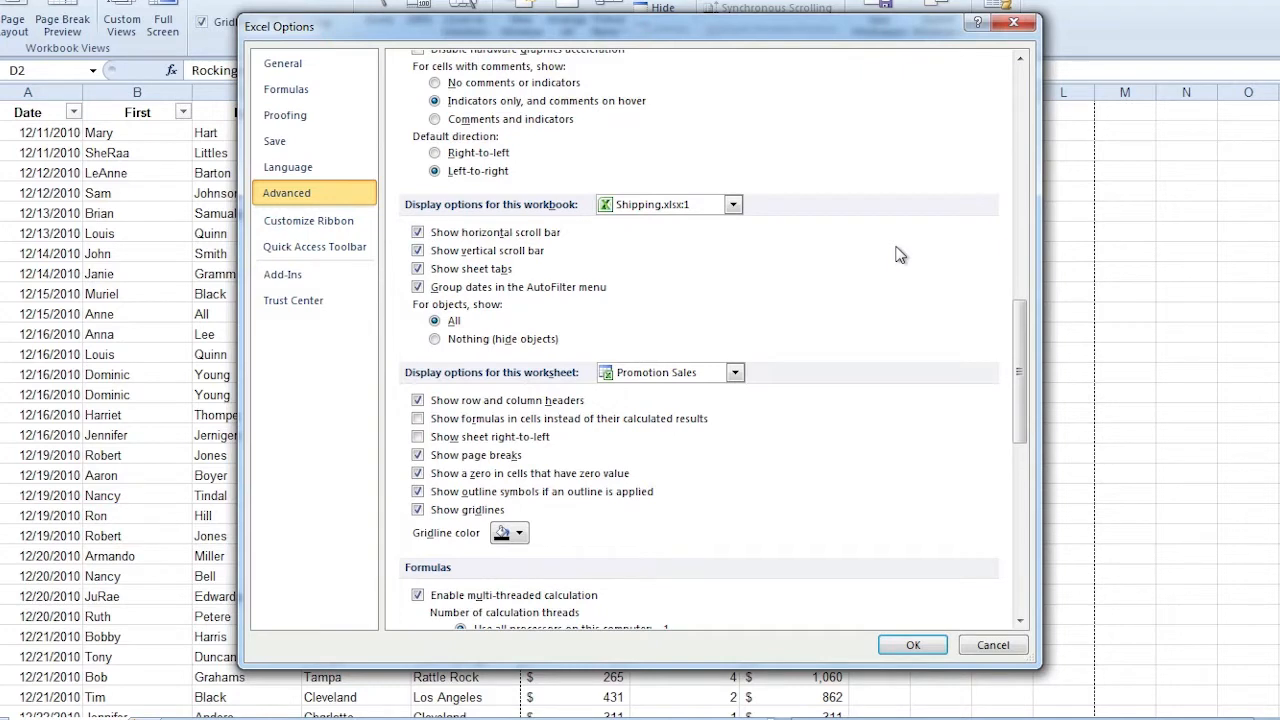
pyautogui.moveTo(762, 248)
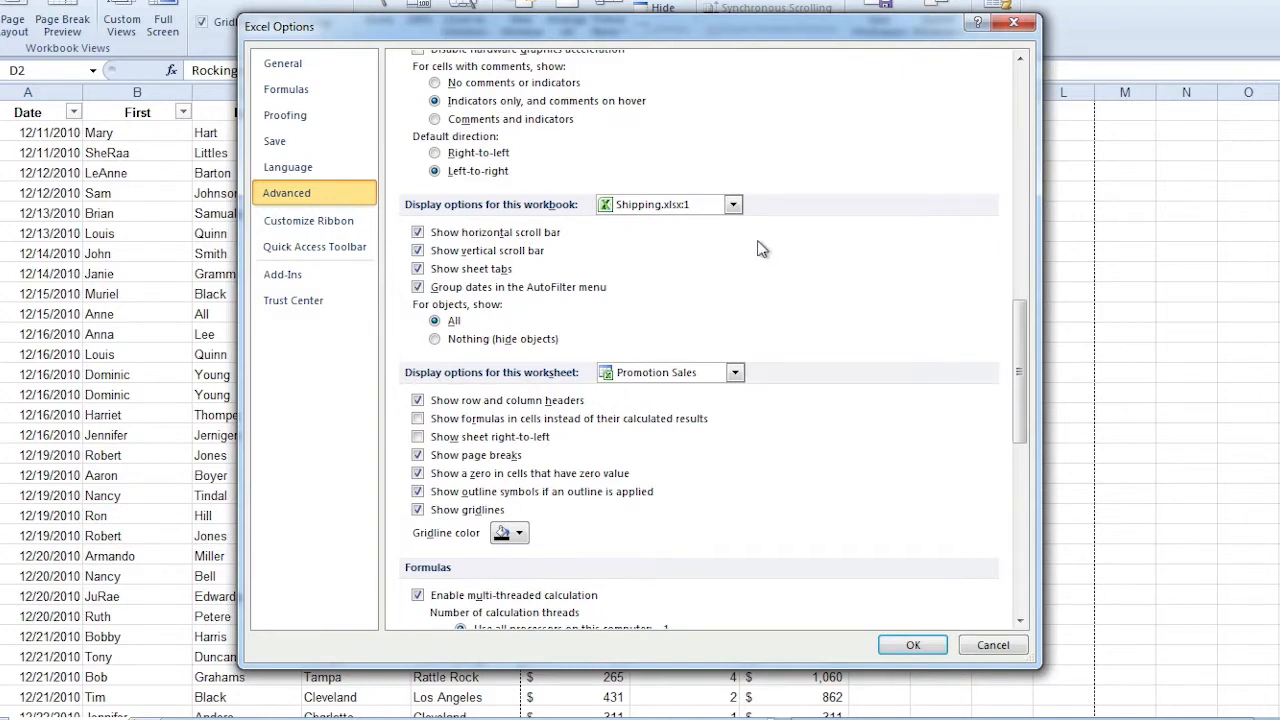
pyautogui.moveTo(686, 237)
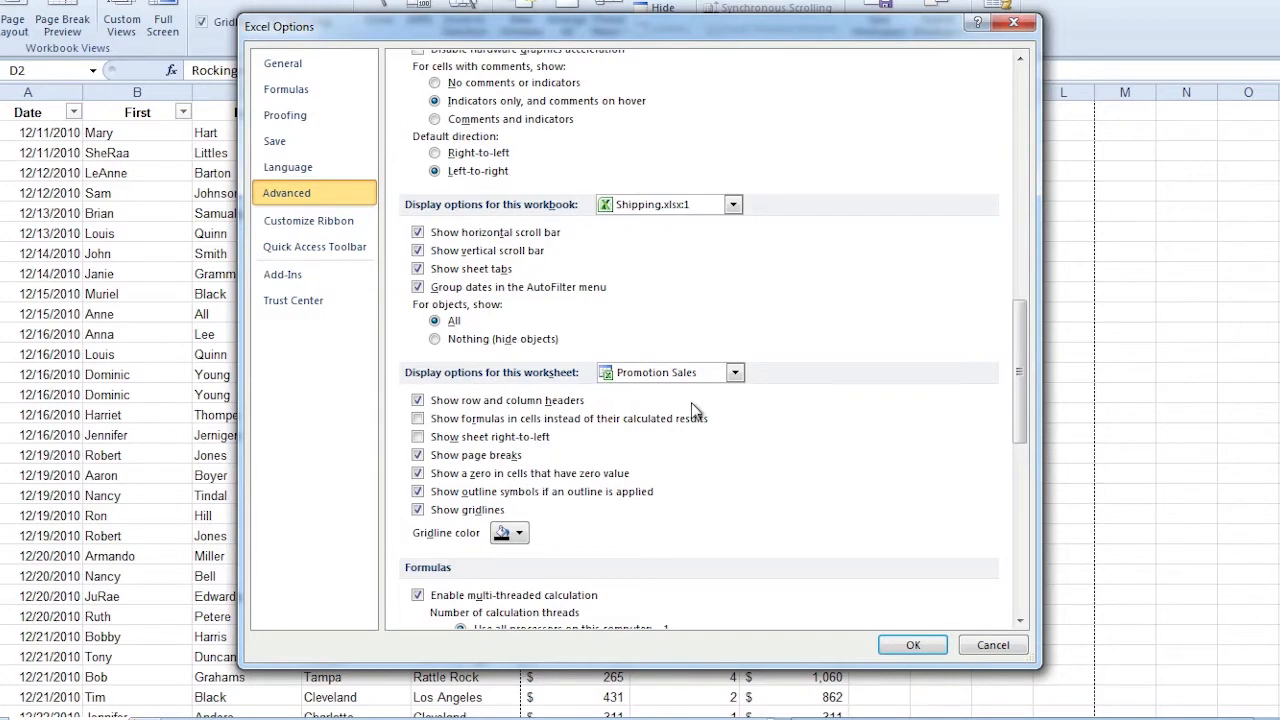
# - Turn on Show formulas and turn off page breaks, gridlines and sheet tabs, then apply
pyautogui.click(417, 418)
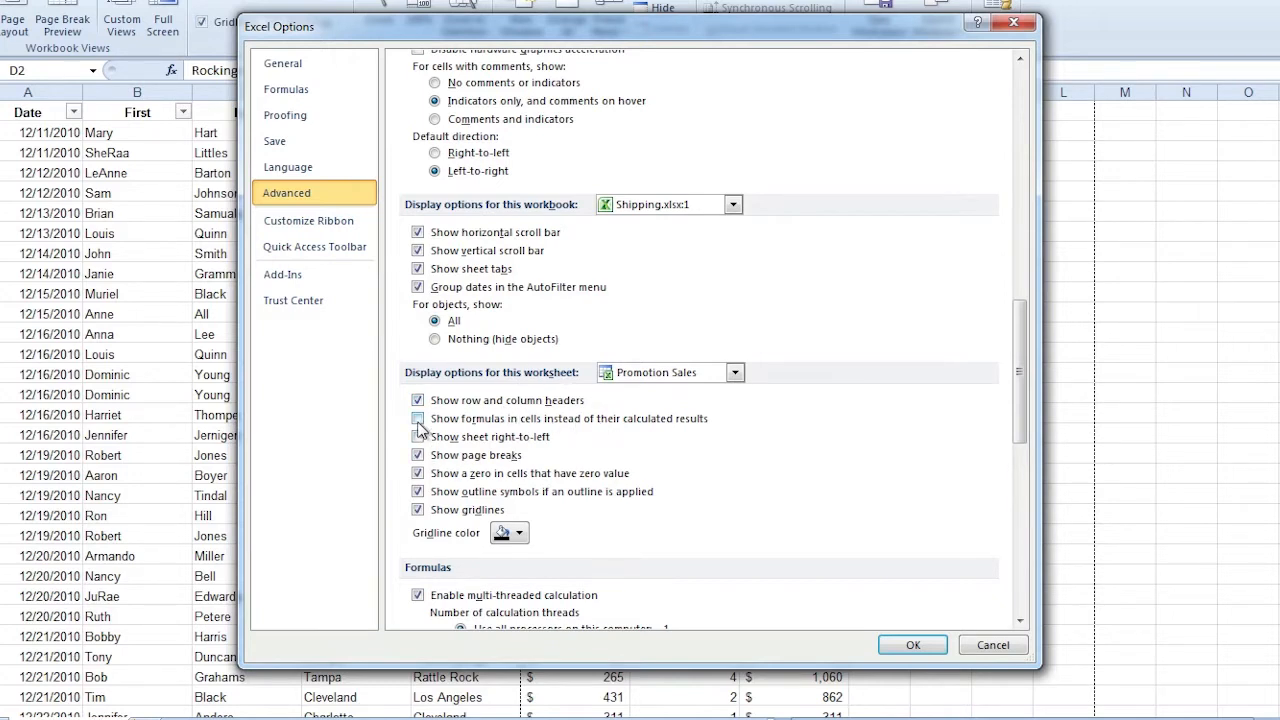
pyautogui.click(418, 418)
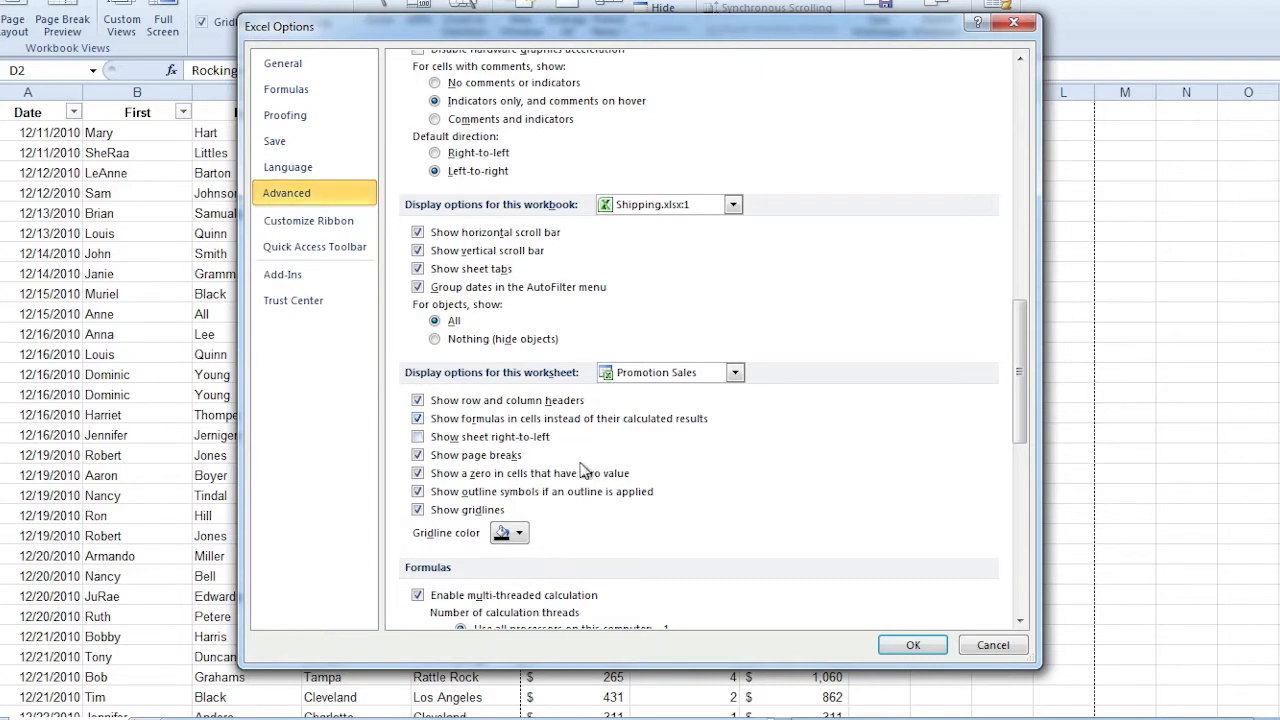
pyautogui.click(418, 455)
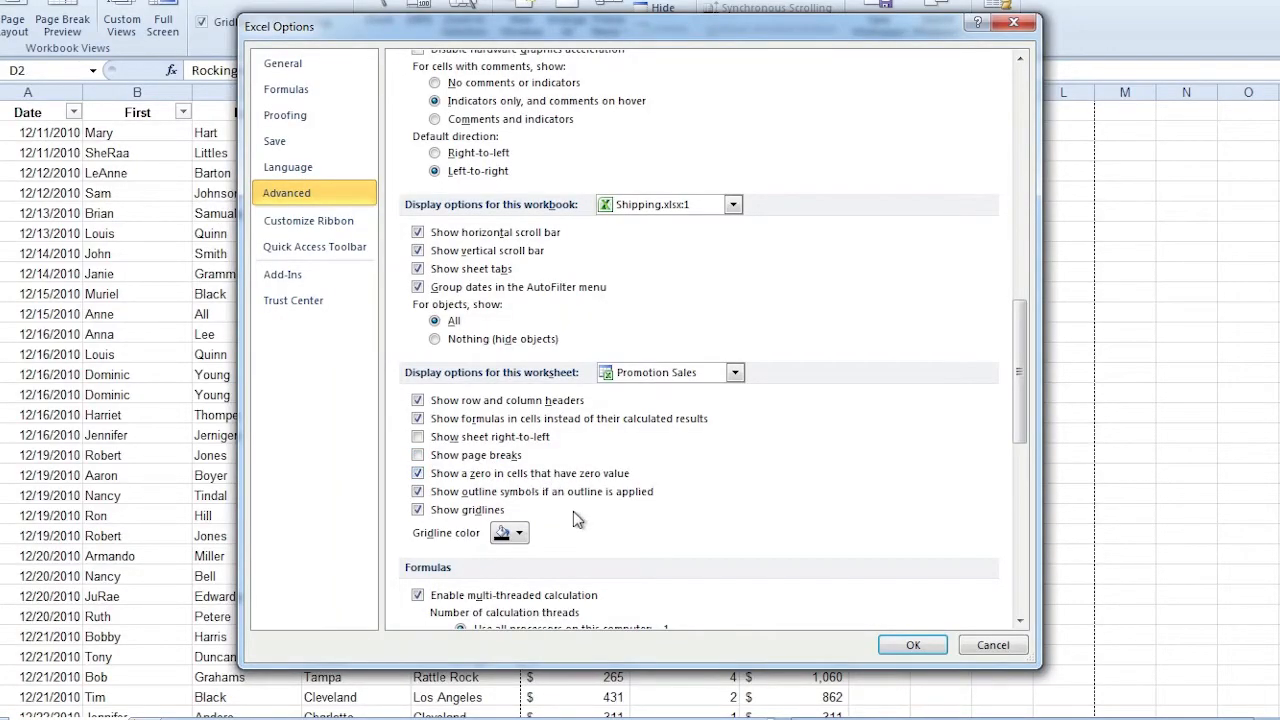
pyautogui.click(418, 510)
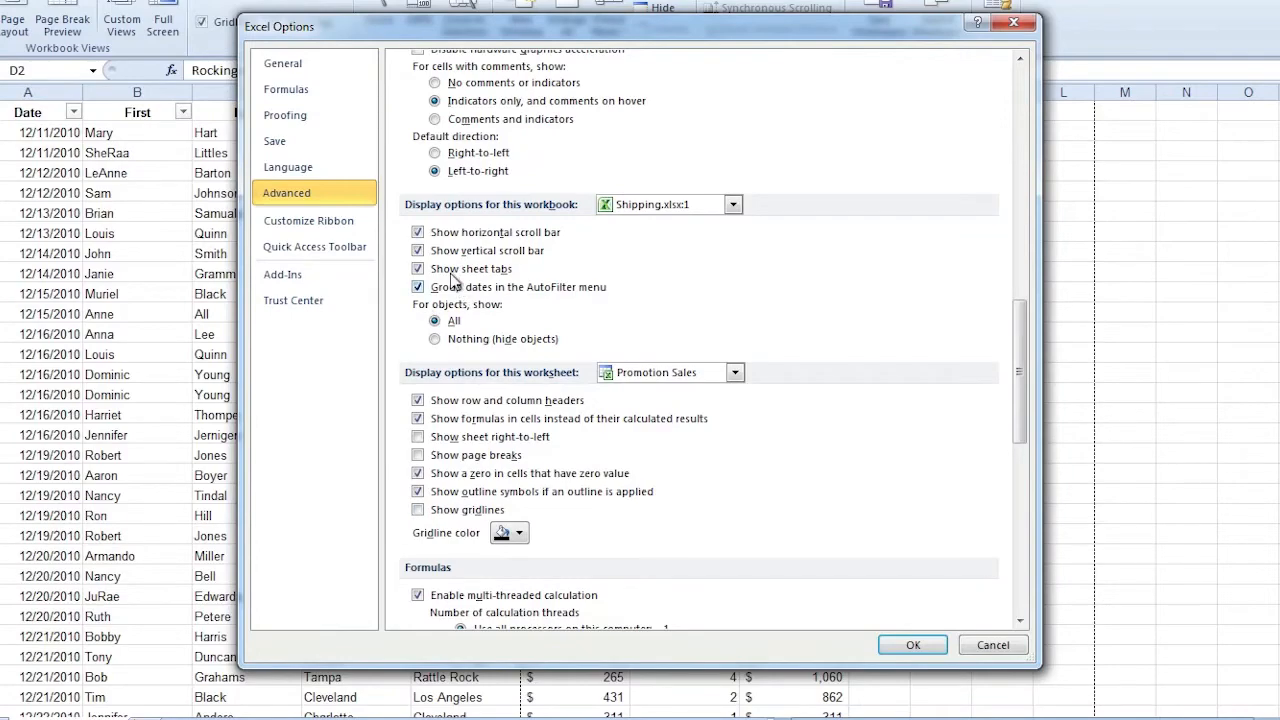
pyautogui.click(418, 268)
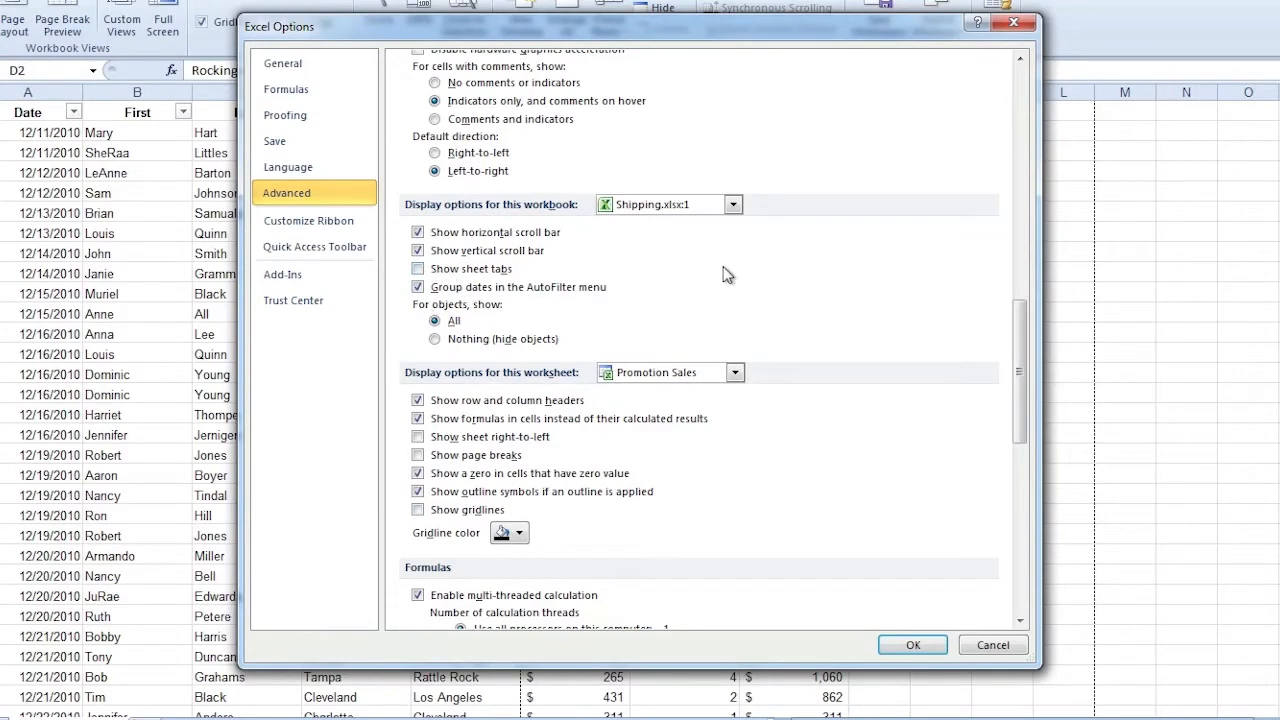
pyautogui.click(911, 644)
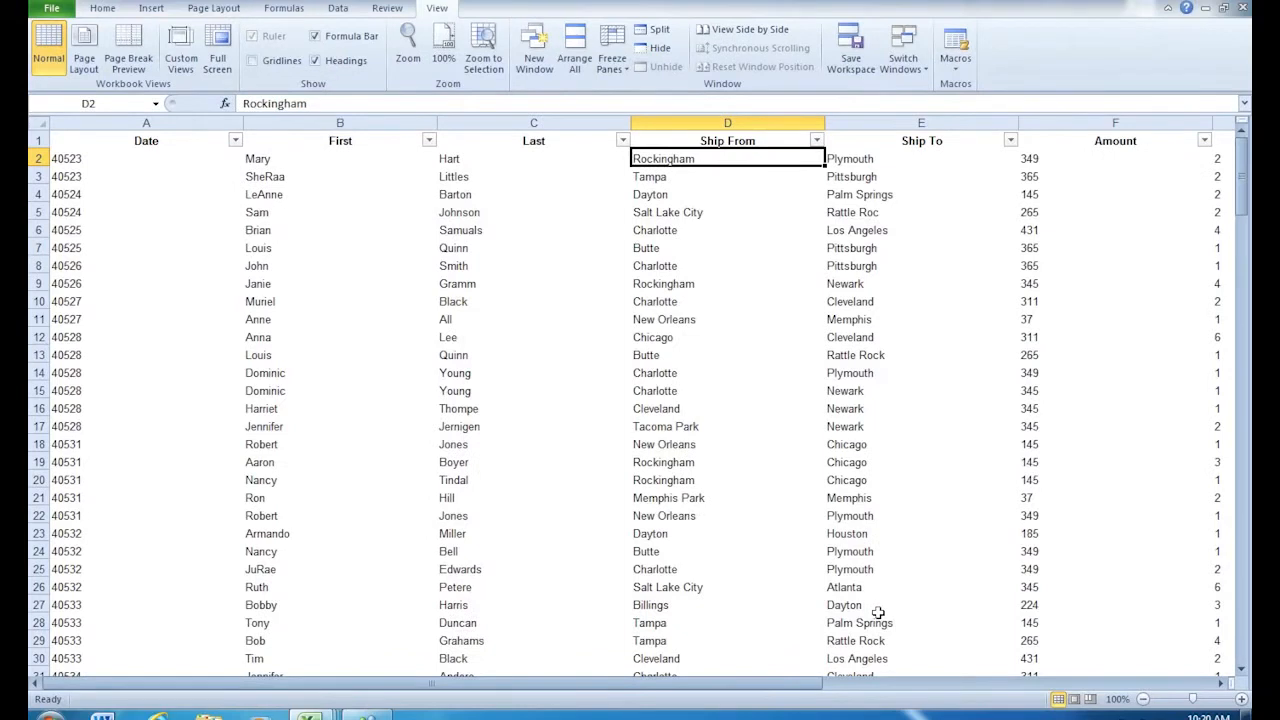
pyautogui.moveTo(115, 692)
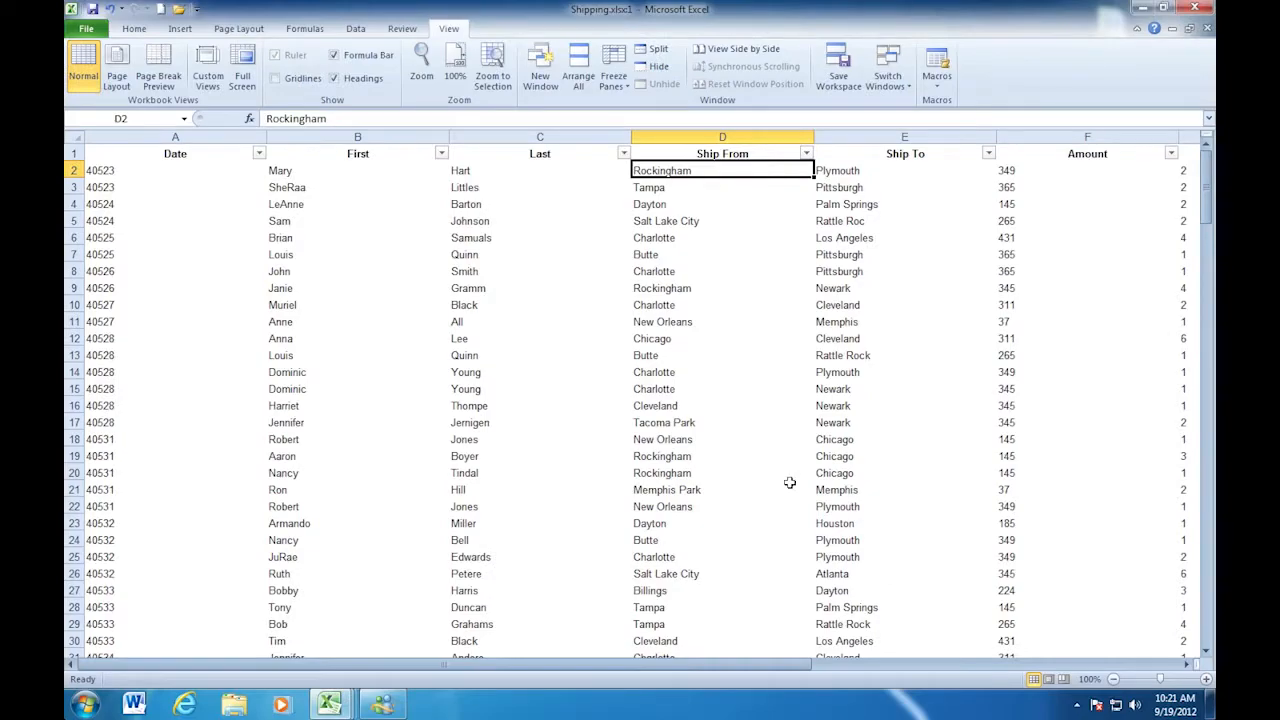
pyautogui.moveTo(104, 13)
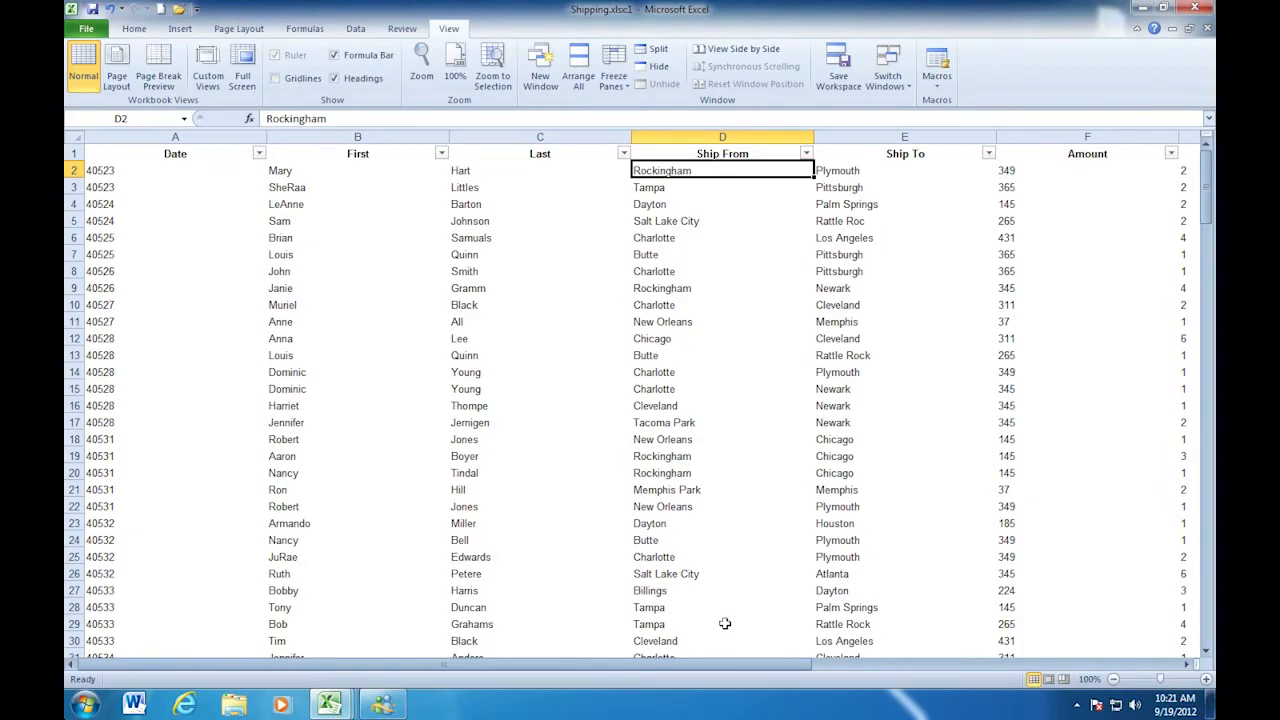
# - Open the Shipping workbook's file information page
pyautogui.click(86, 28)
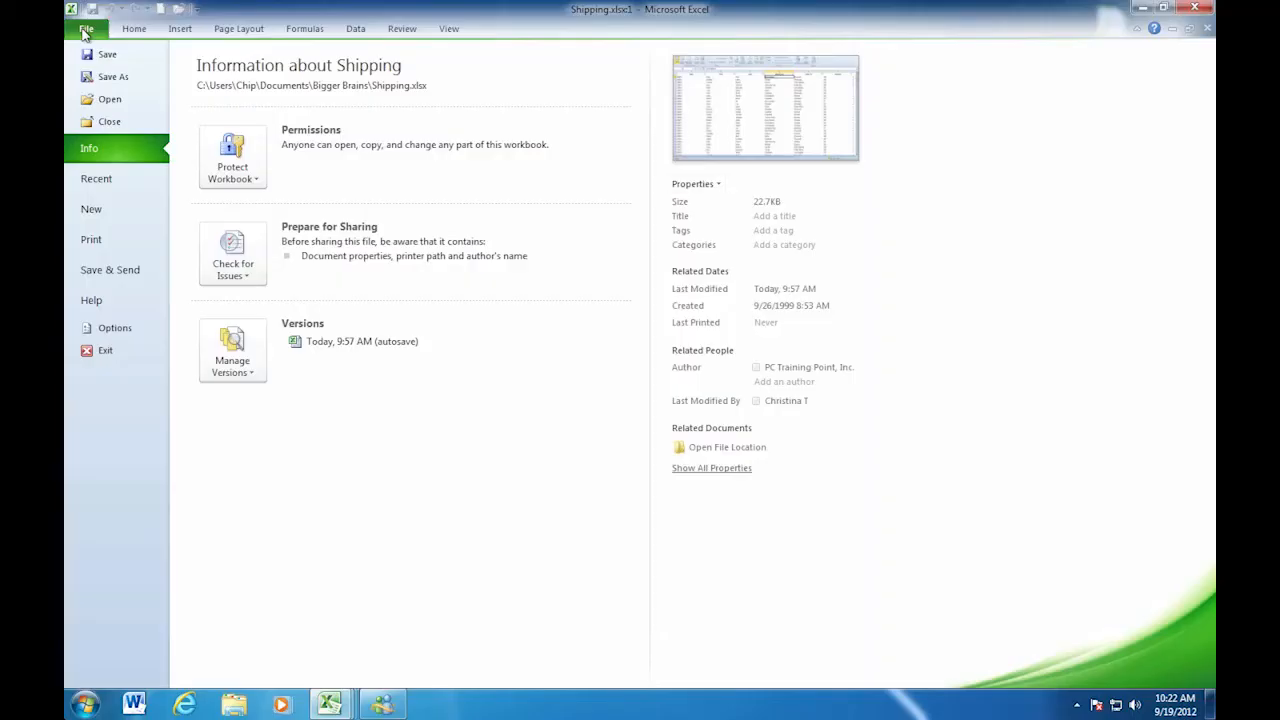
# - Reopen Excel Options at the Advanced display settings and toggle Show sheet tabs
pyautogui.click(86, 28)
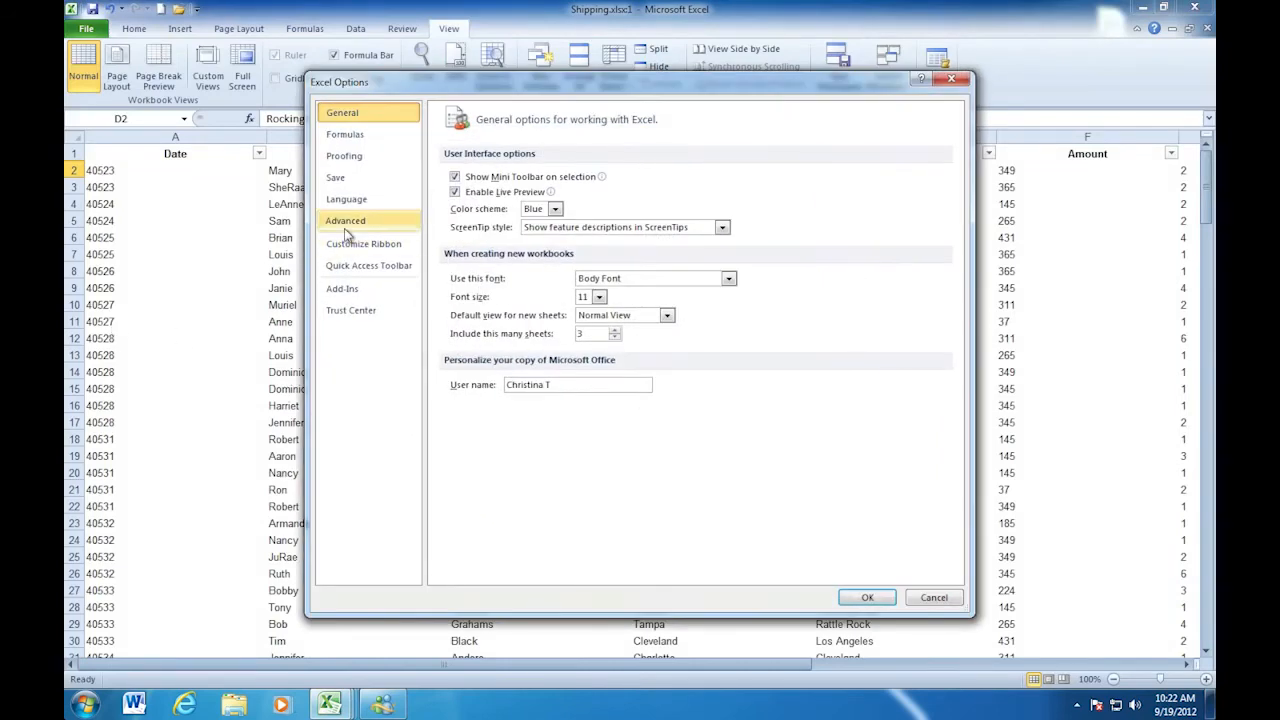
pyautogui.click(346, 220)
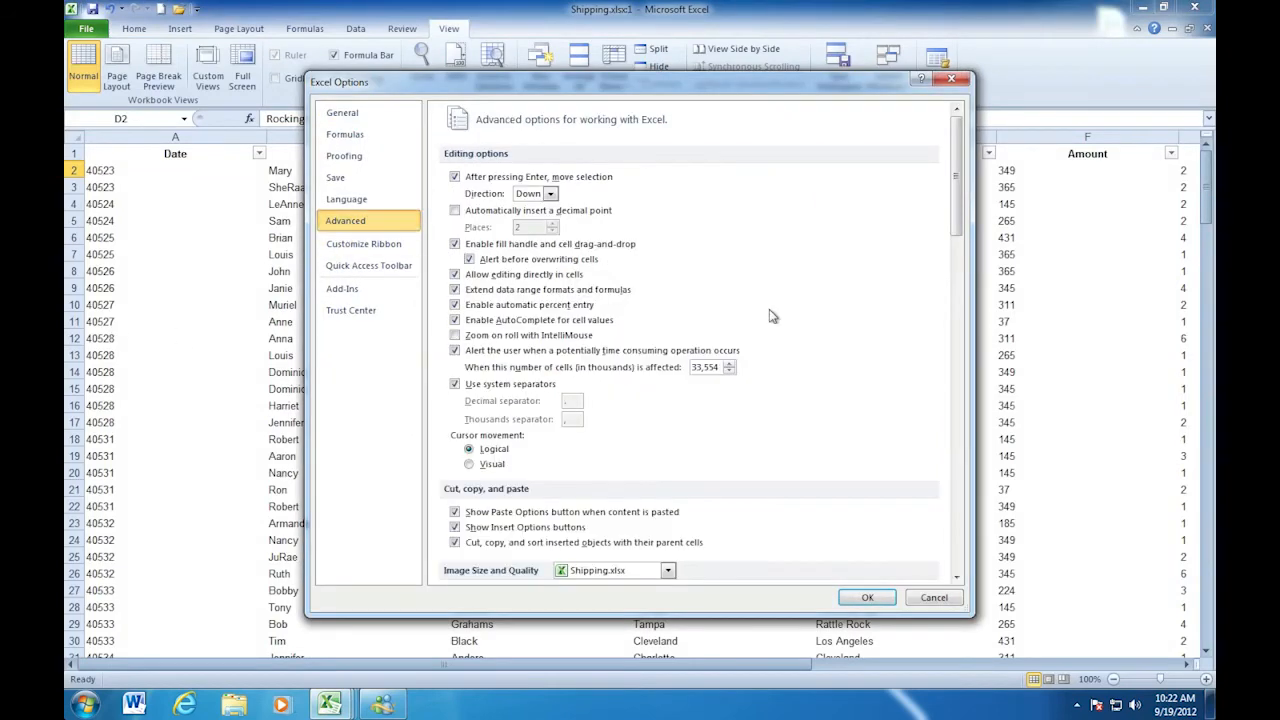
pyautogui.scroll(-3)
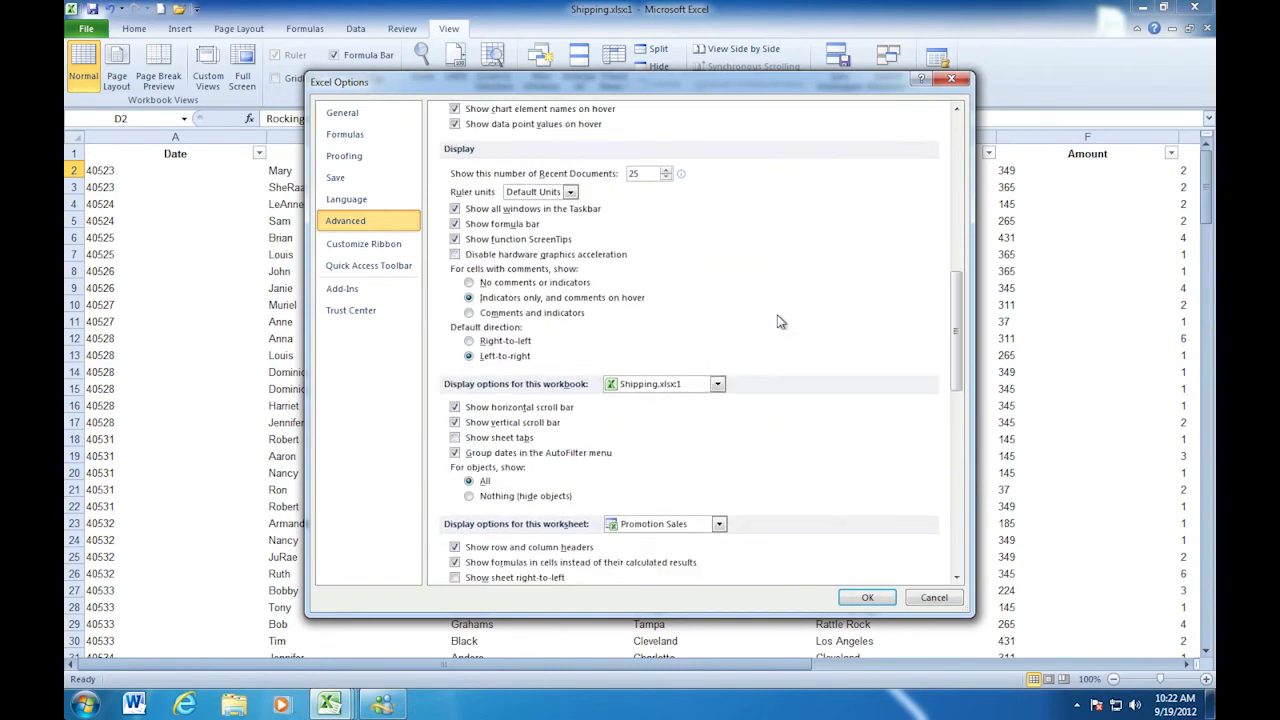
pyautogui.scroll(-3)
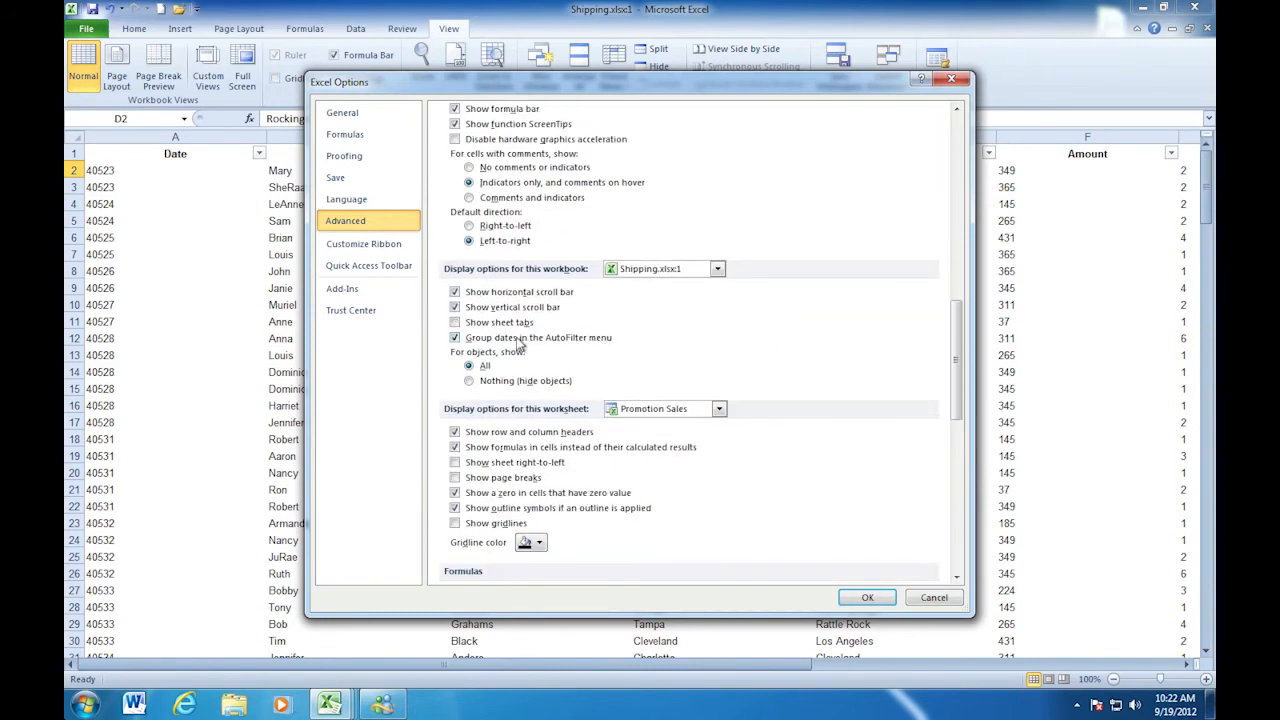
pyautogui.click(455, 322)
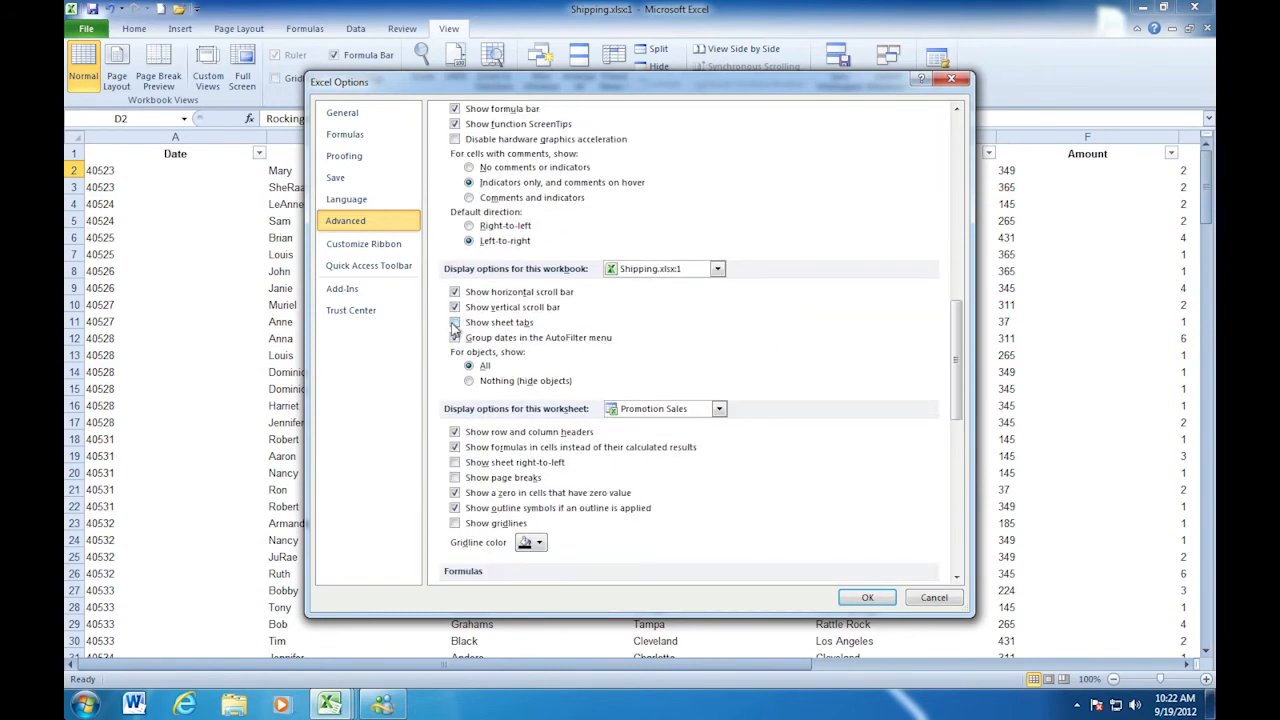